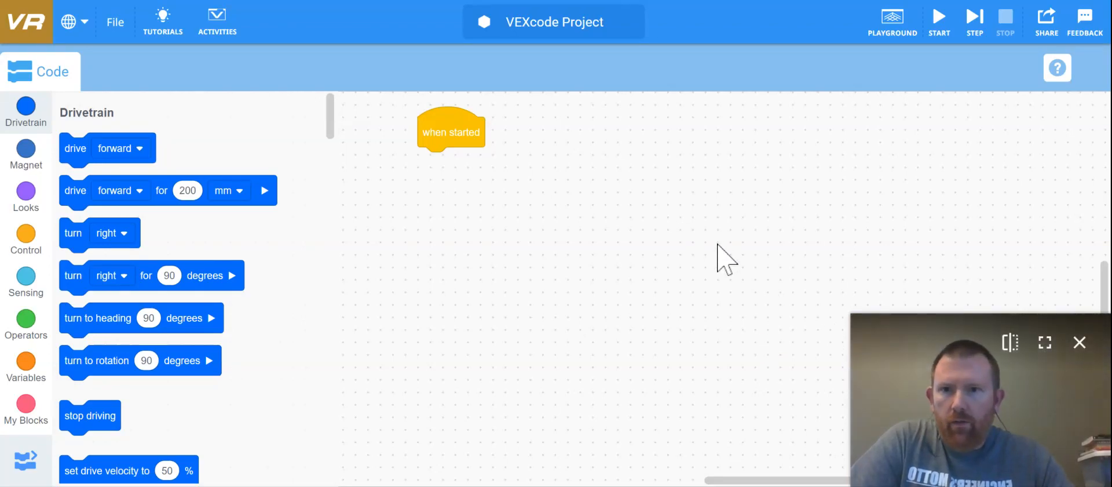
Rename the project from the title bar to 'Using the Pen'
click(554, 22)
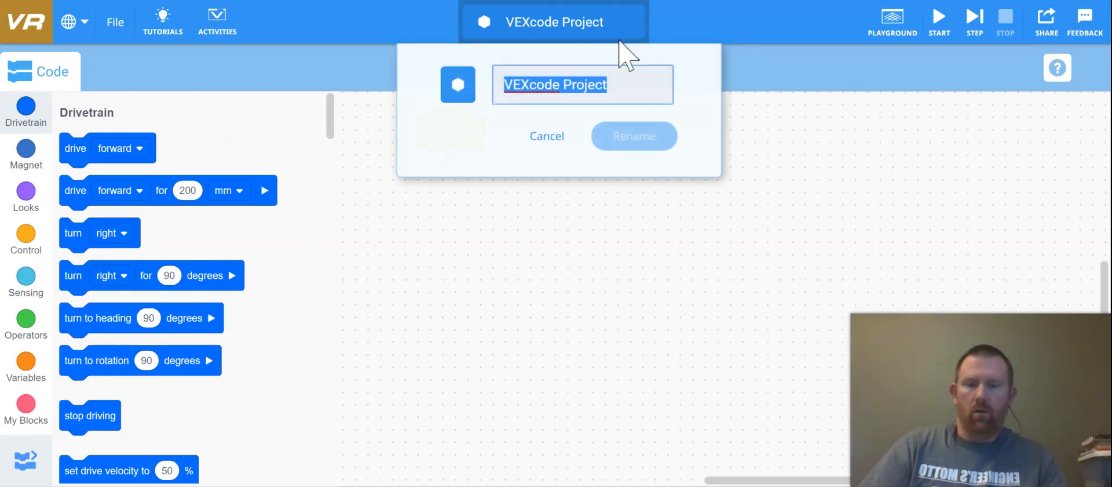
text(Using)
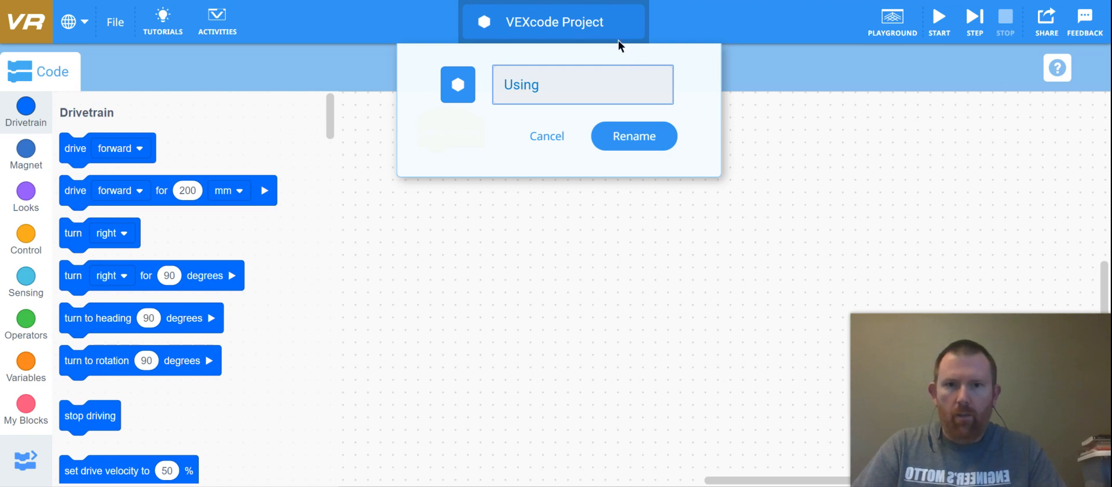
text(the Pen)
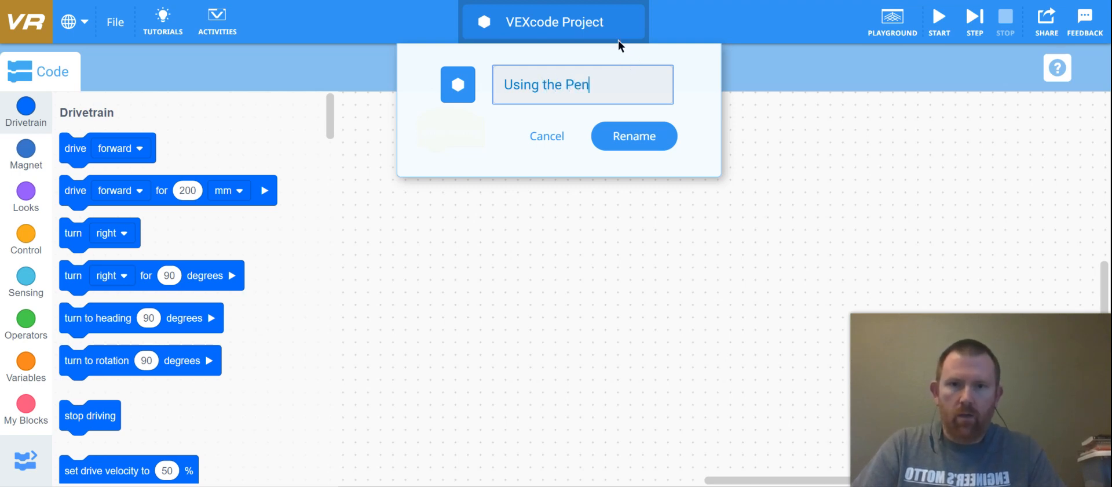
click(632, 136)
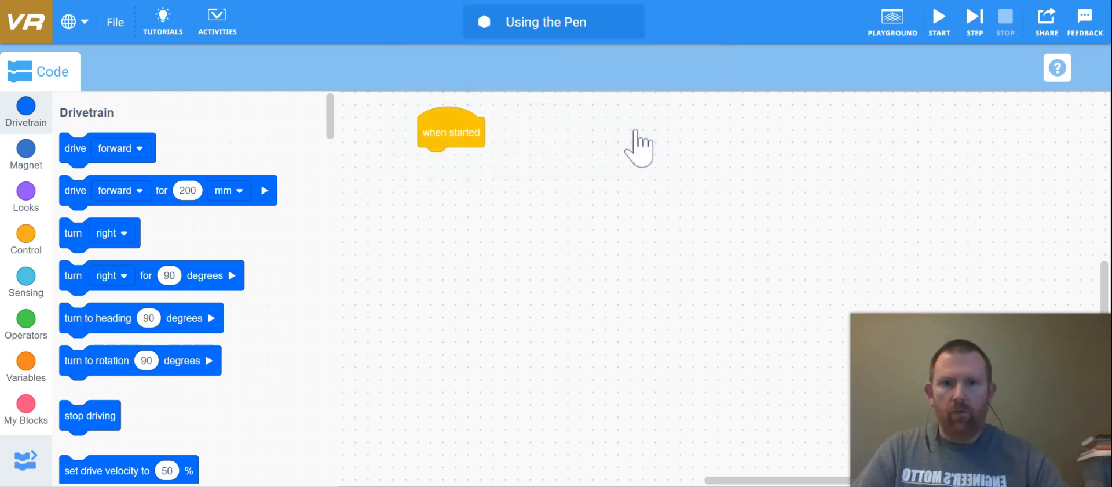
mouse_move(652, 376)
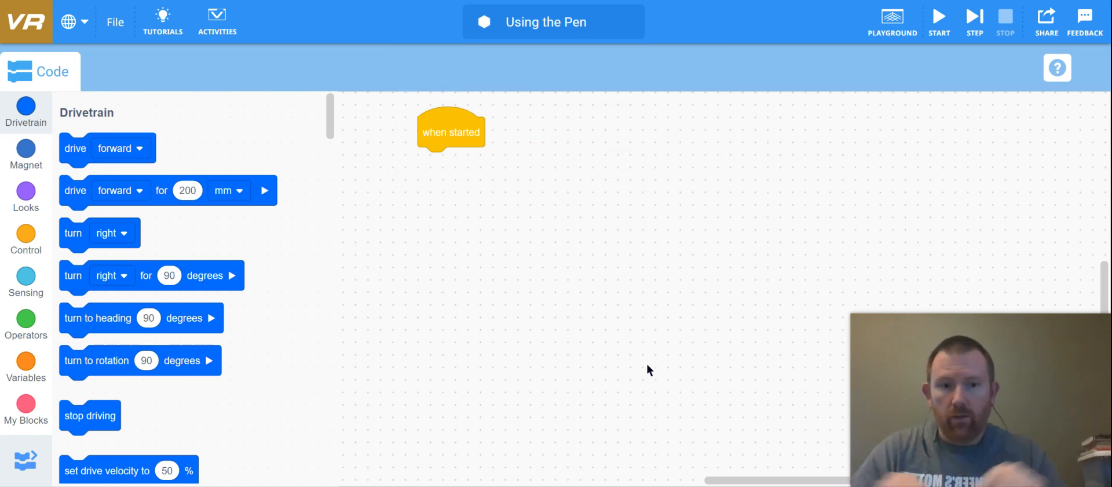
mouse_move(531, 287)
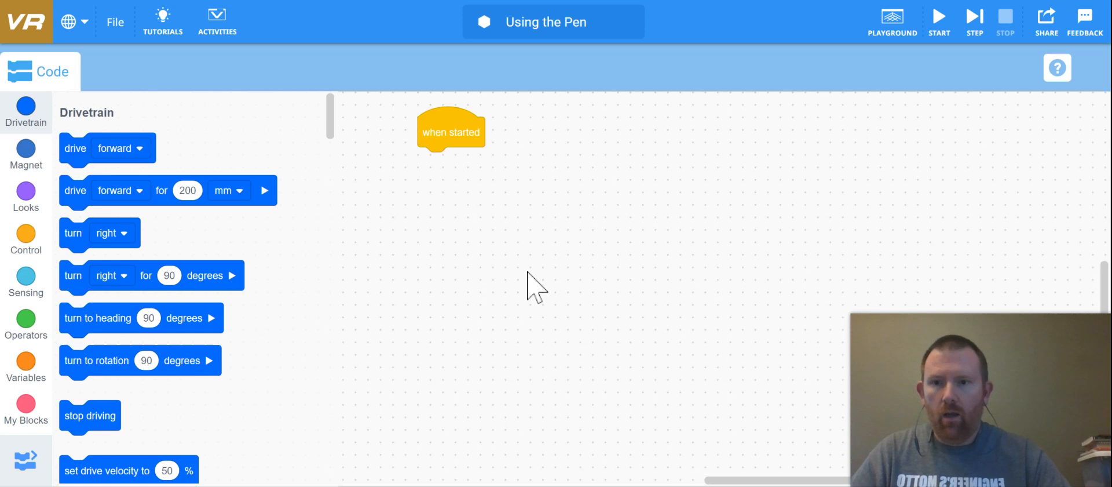
Scroll the block palette down to the Looks pen blocks
scroll(down, 3)
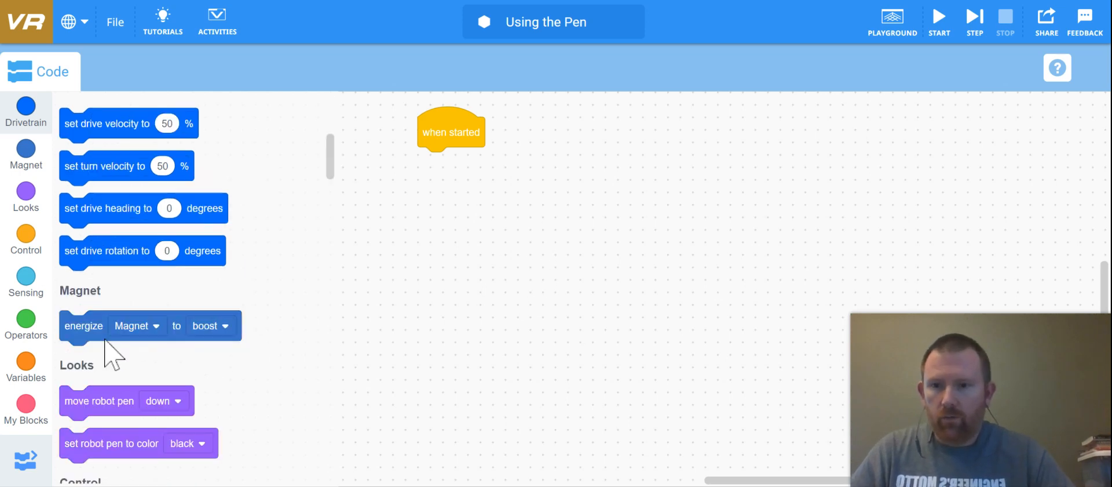
mouse_move(120, 369)
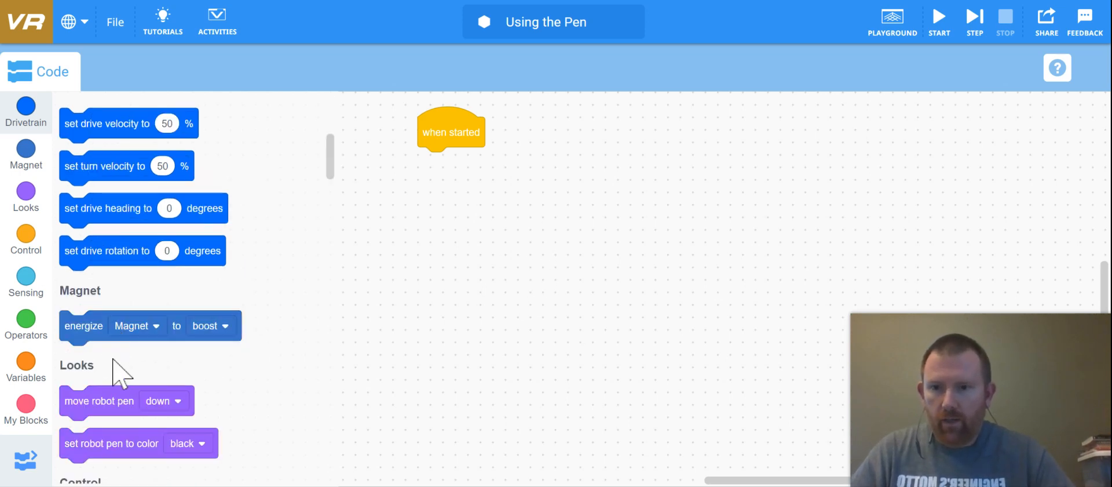
scroll(down, 3)
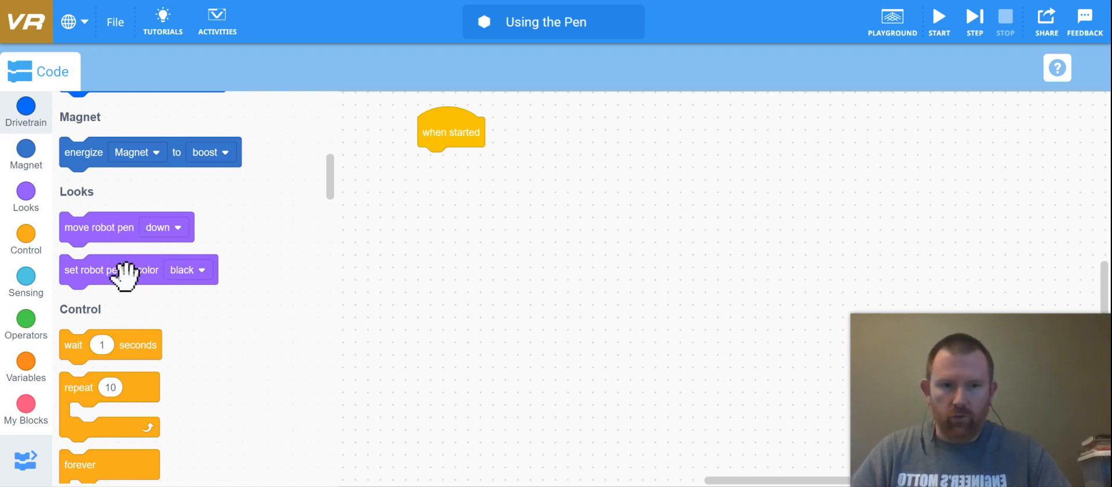
mouse_move(816, 216)
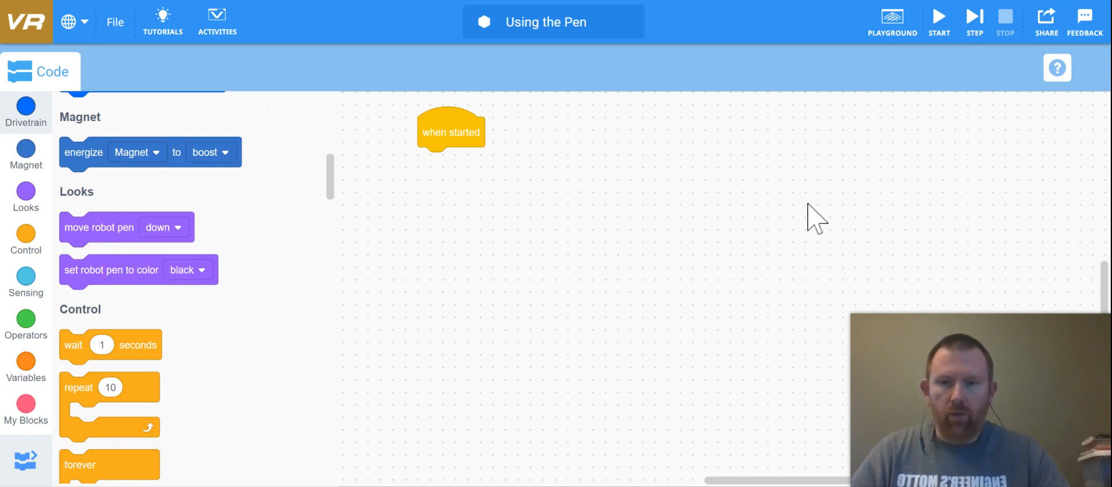
mouse_move(749, 239)
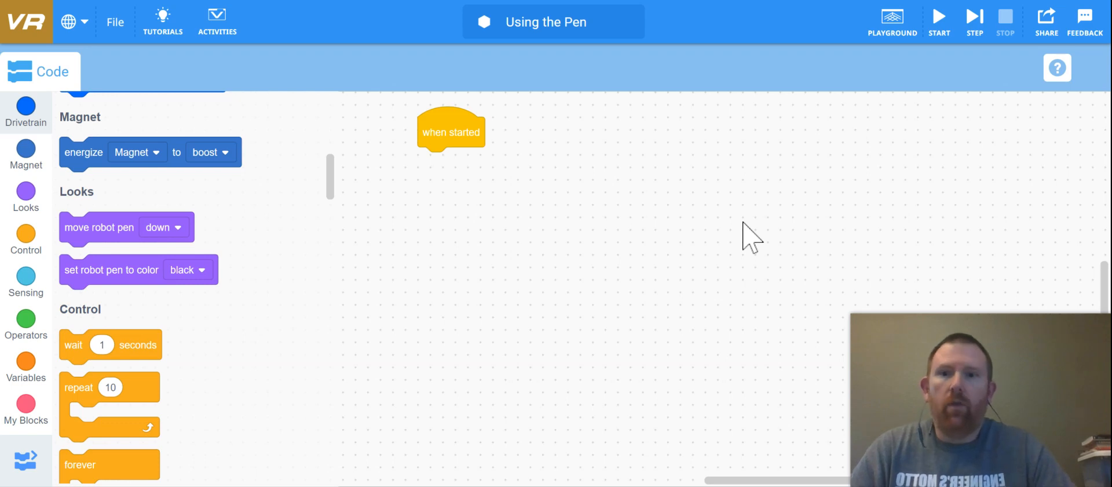
mouse_move(373, 318)
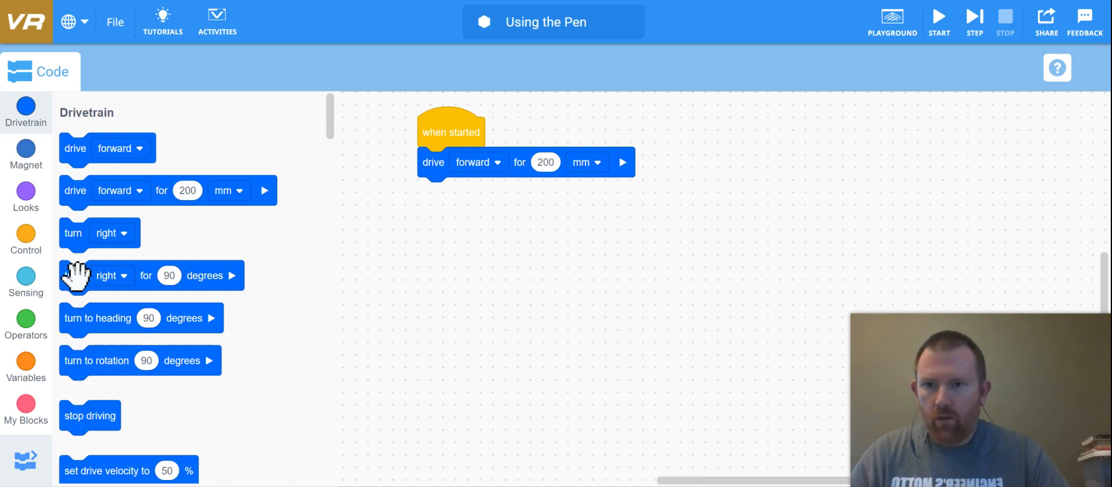
Build four drive-forward 200 mm and turn-right 90° pairs under 'when started'
drag(72, 275, 433, 195)
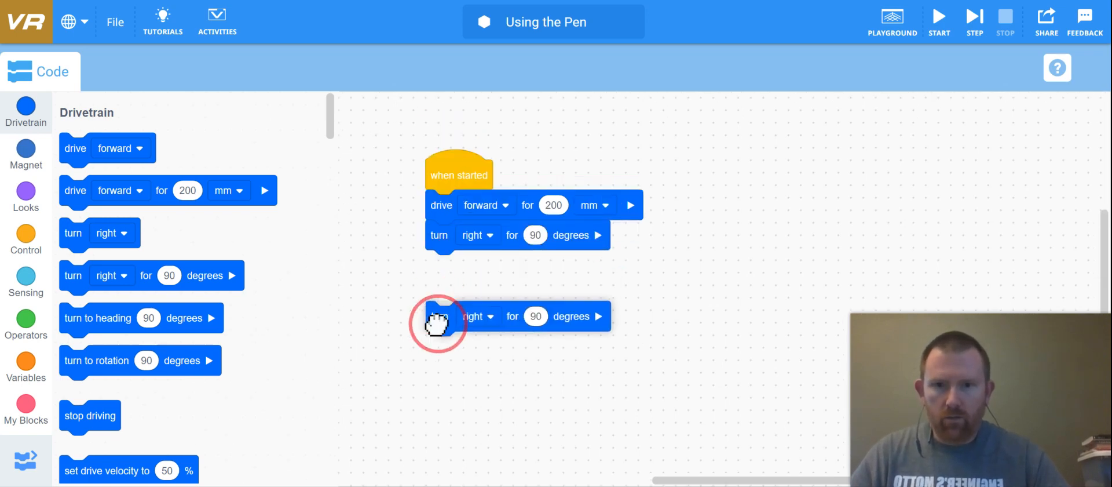
drag(440, 316, 439, 241)
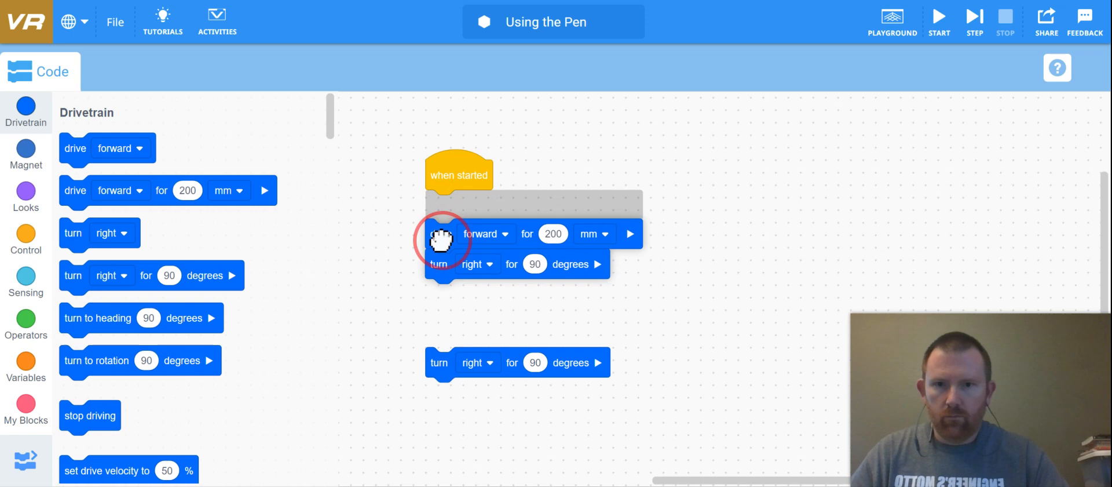
drag(439, 241, 455, 256)
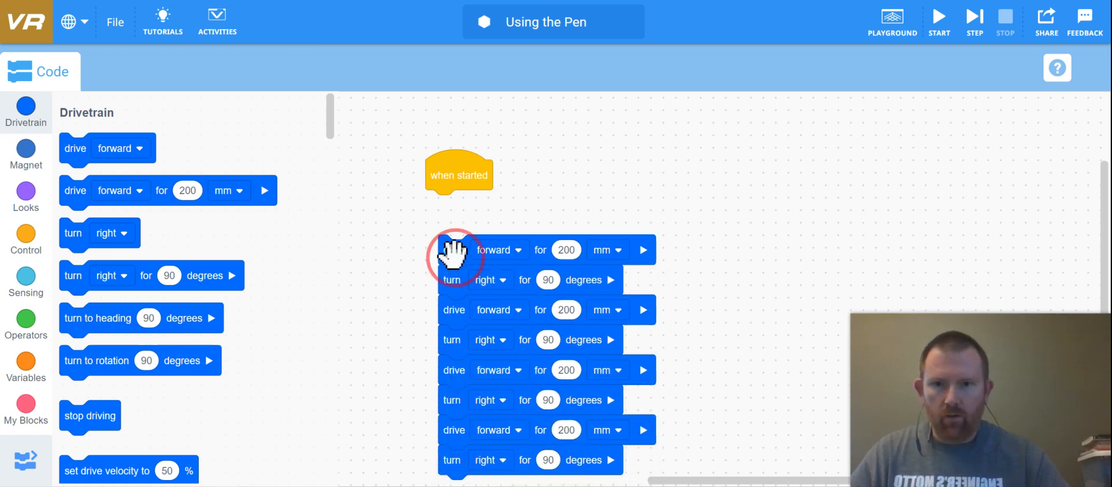
drag(452, 256, 459, 192)
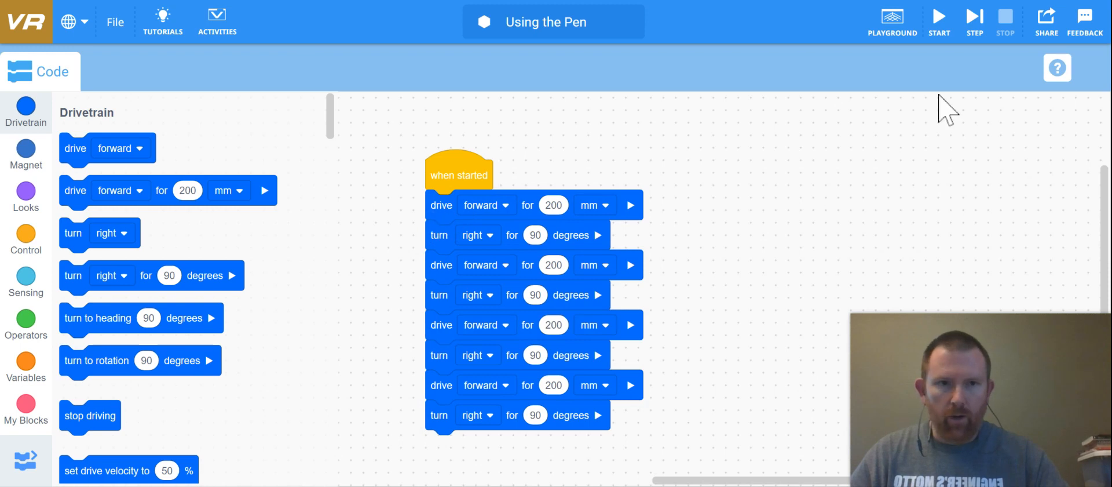
Open the Grid Map playground to run the square program
click(892, 18)
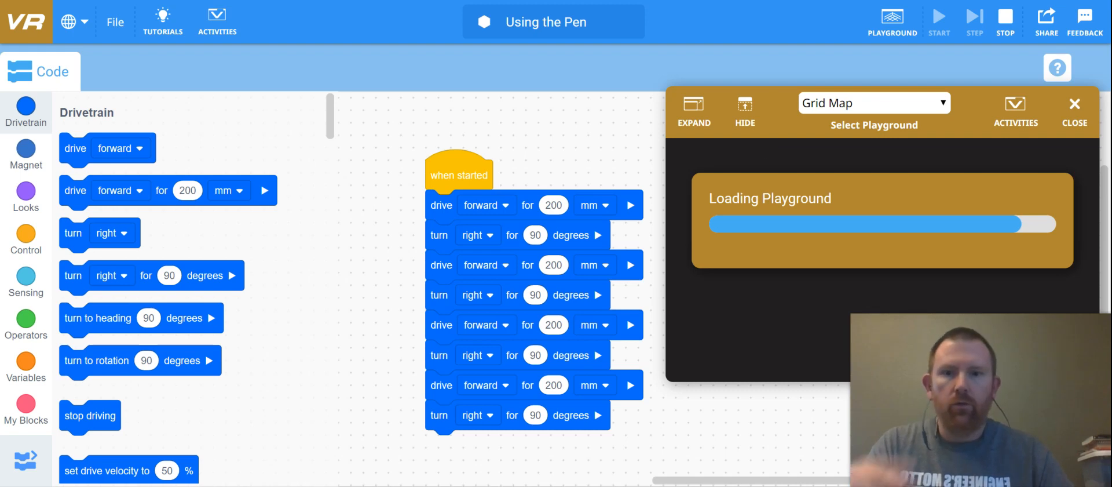
mouse_move(621, 216)
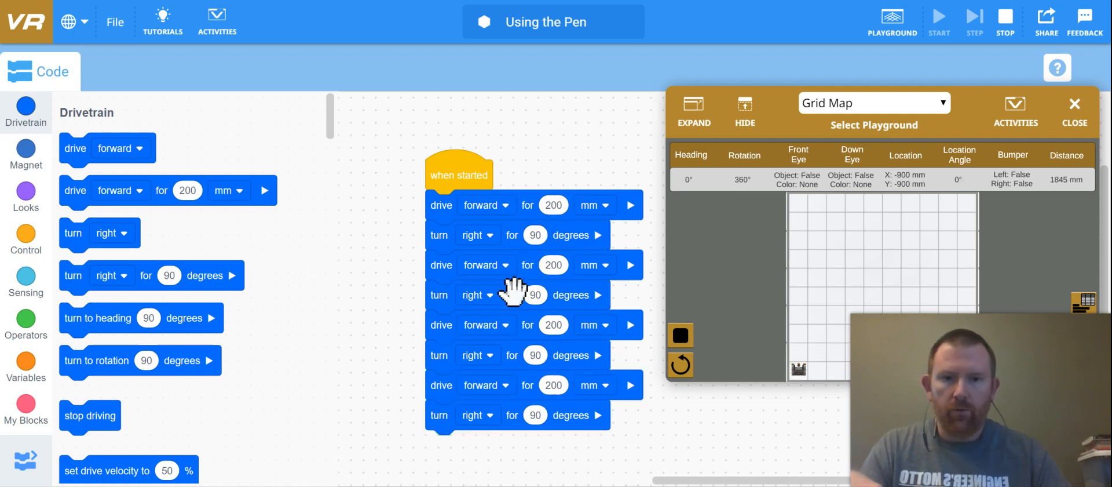
mouse_move(486, 220)
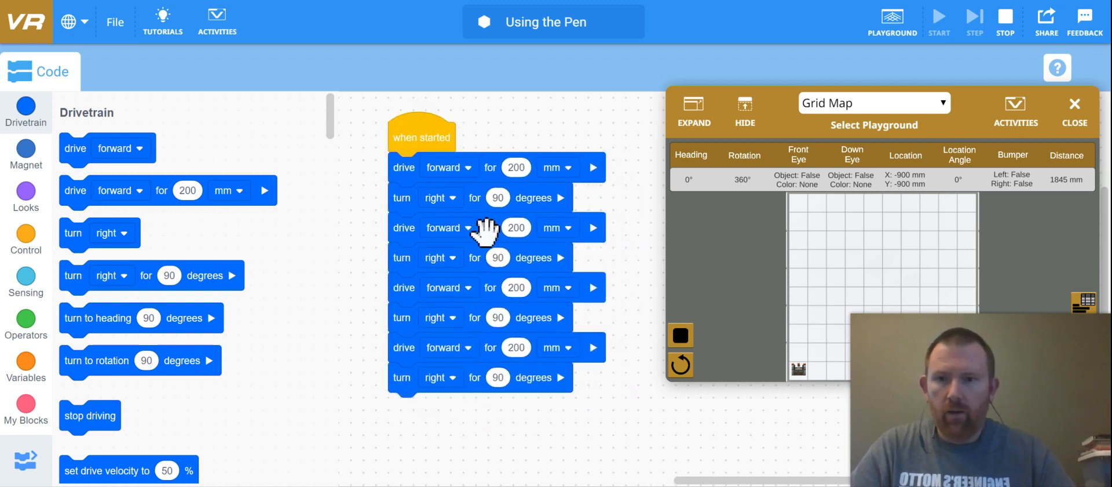
Add pen down and black pen colour at the start, then a colour block after the first turn
scroll(down, 3)
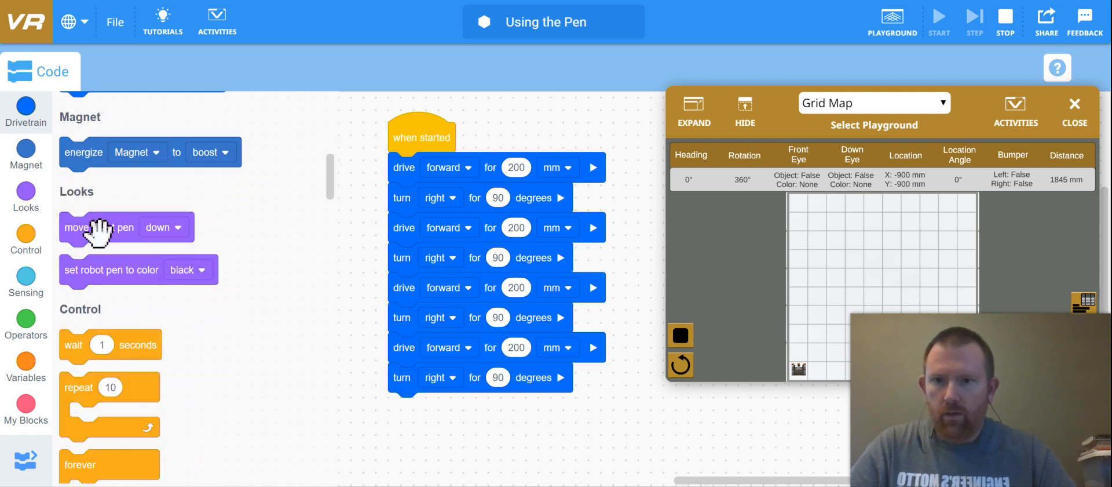
drag(99, 227, 398, 170)
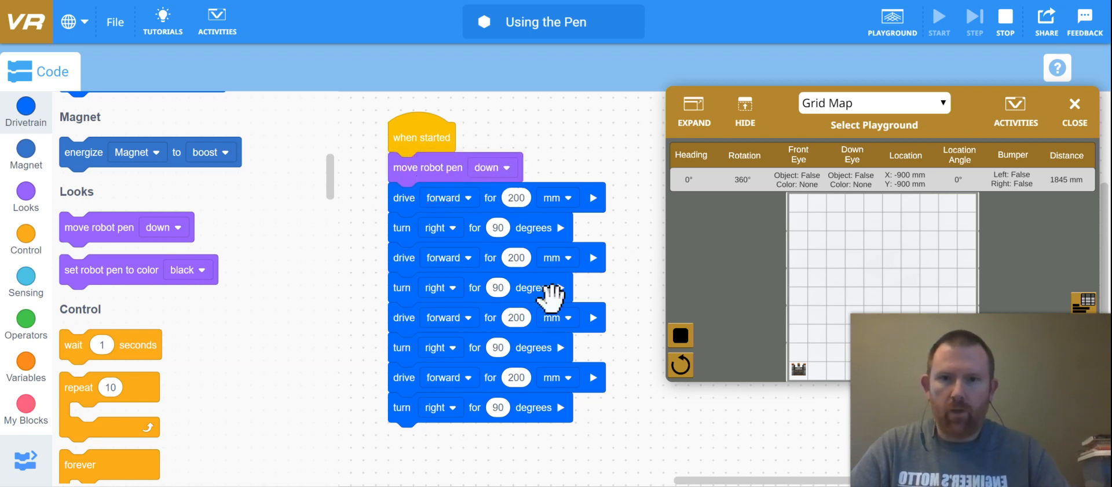
mouse_move(131, 252)
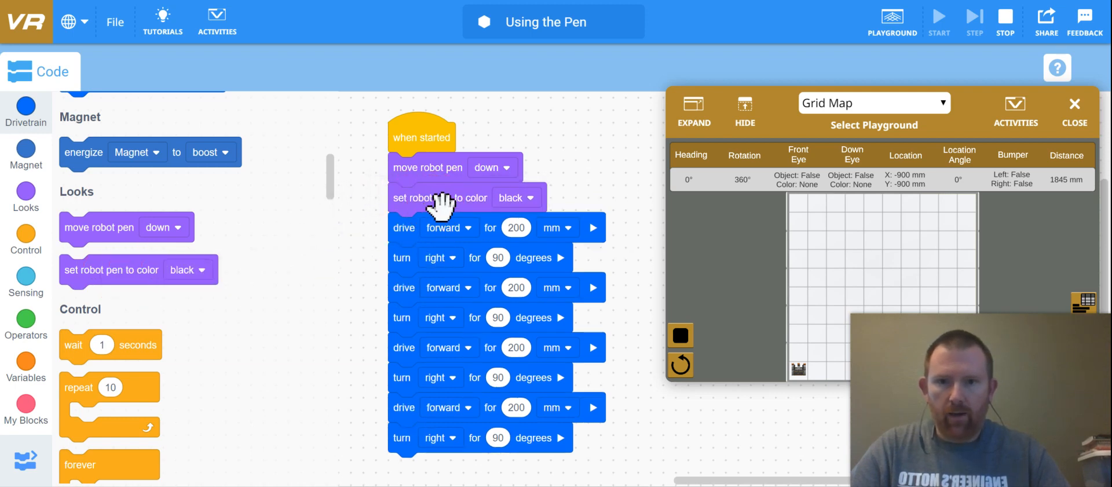
drag(440, 197, 153, 275)
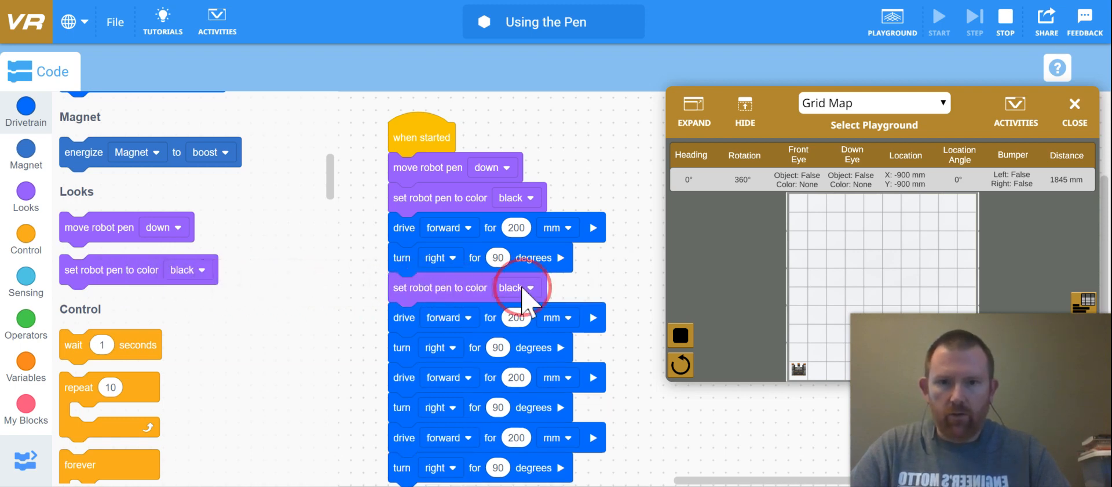
click(510, 288)
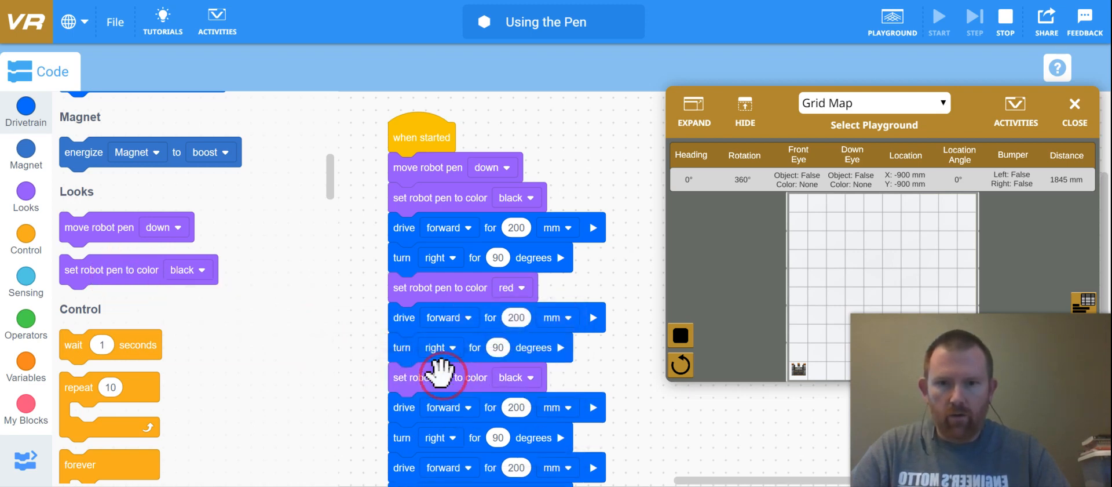
Set pen colours green and blue before the third and fourth sides
click(529, 376)
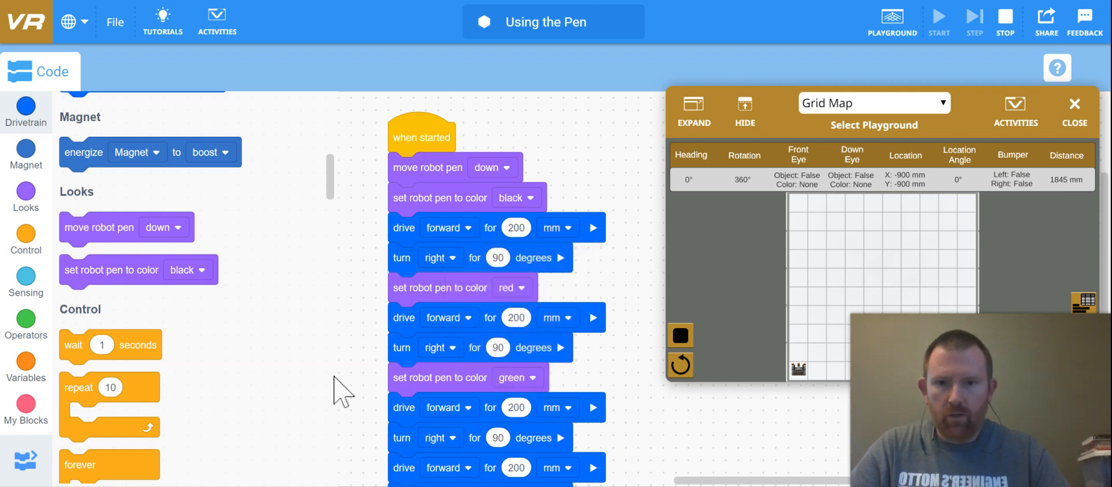
drag(111, 269, 341, 369)
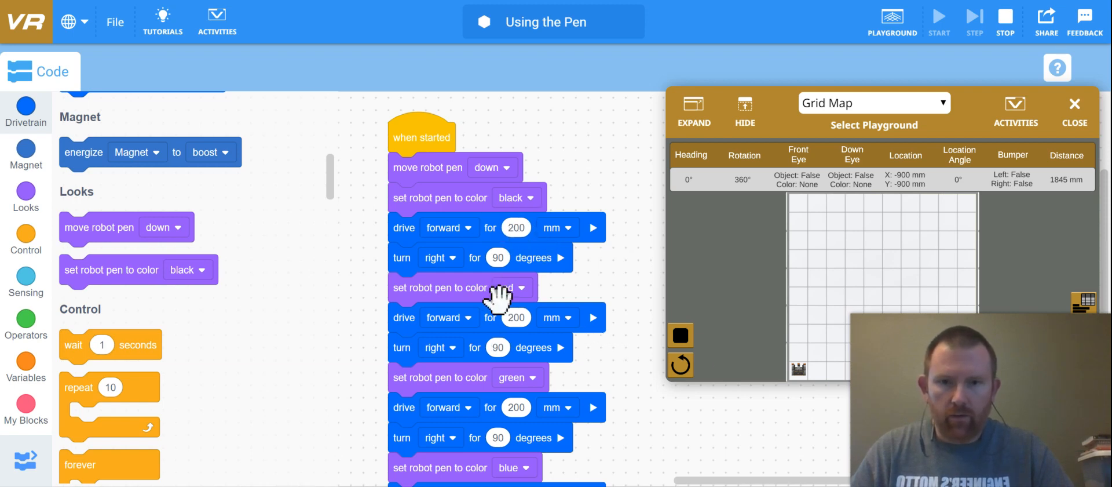
click(510, 287)
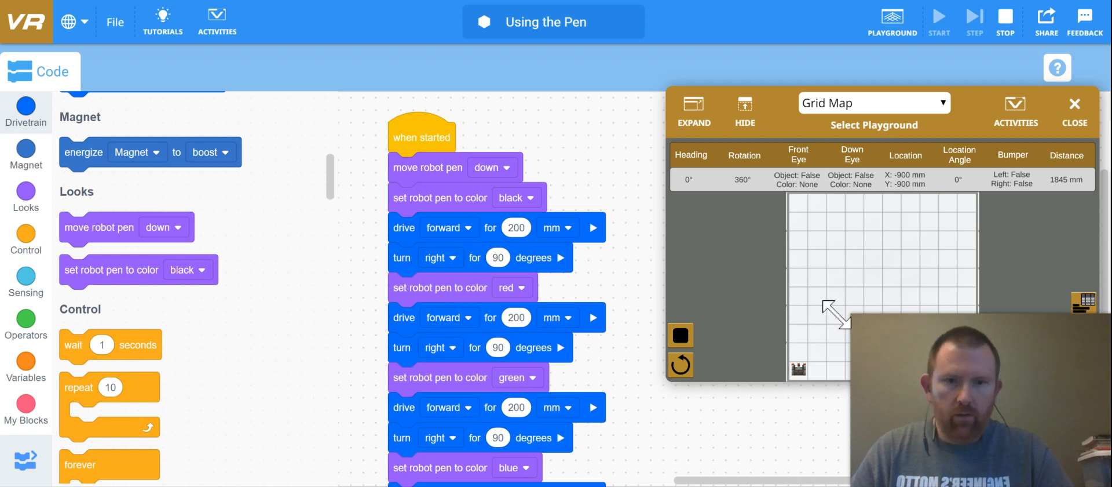
mouse_move(844, 362)
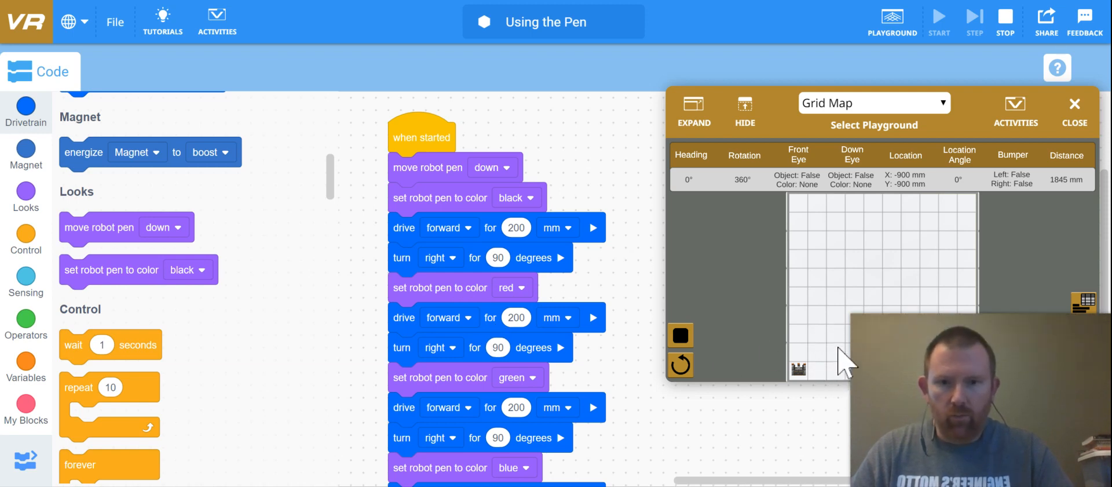
mouse_move(822, 383)
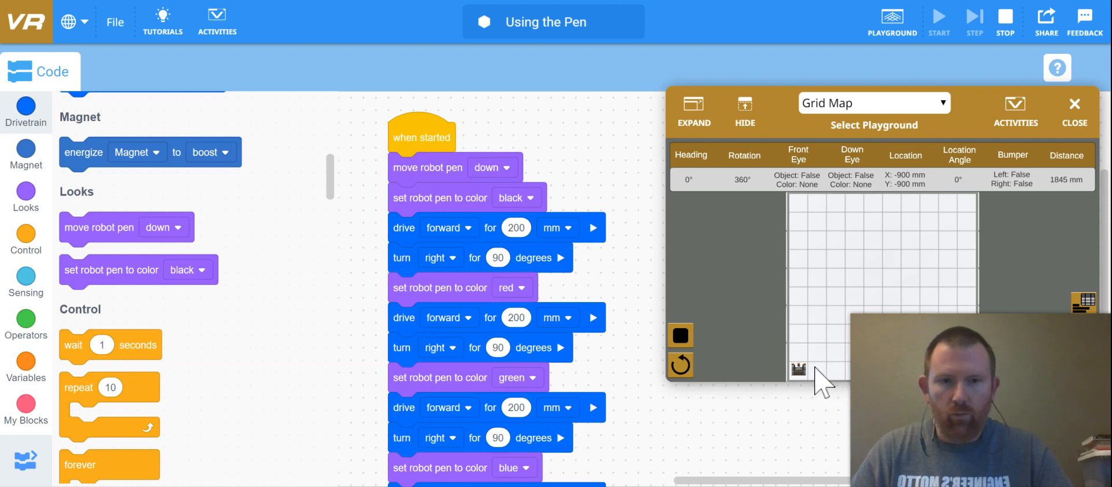
Reset the robot and run the program to draw a multicoloured square
click(680, 364)
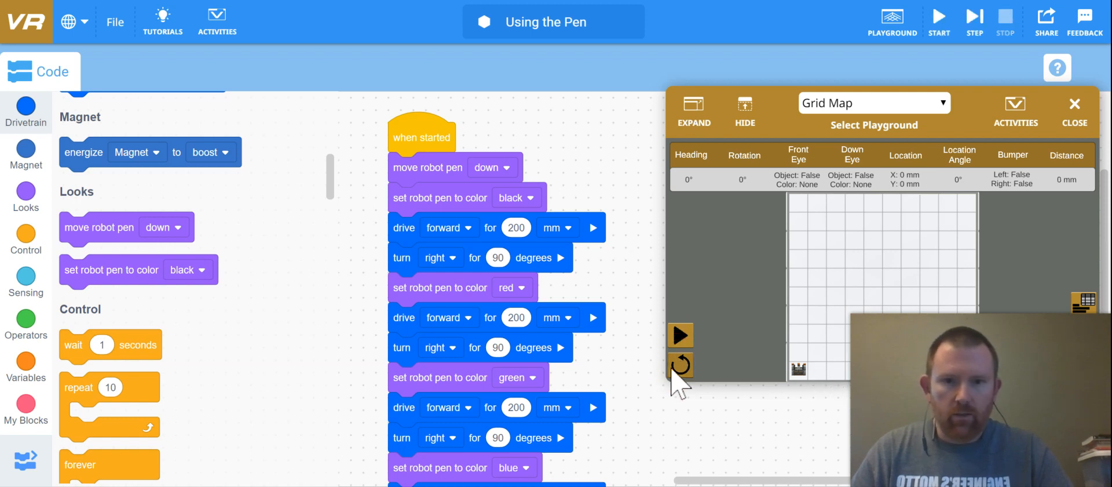
click(680, 364)
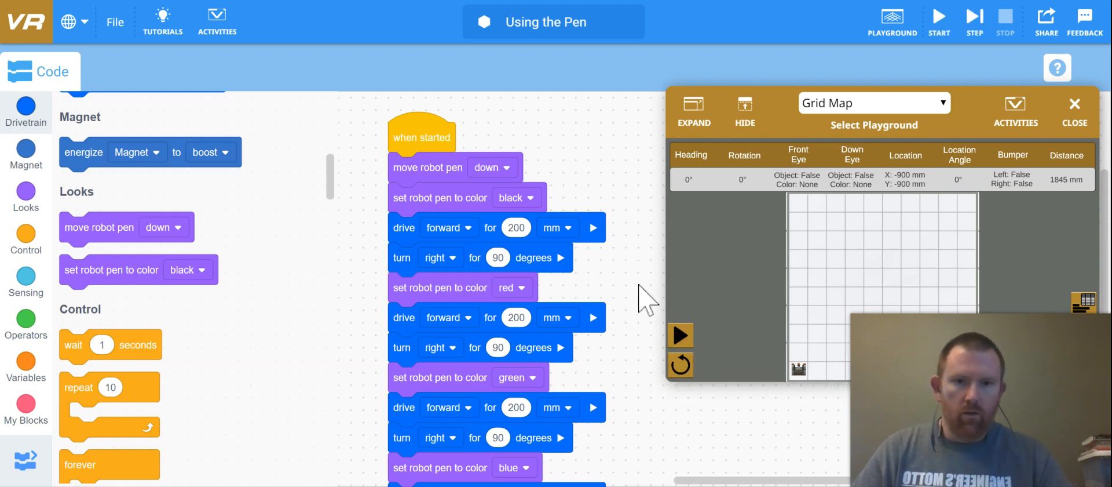
click(679, 335)
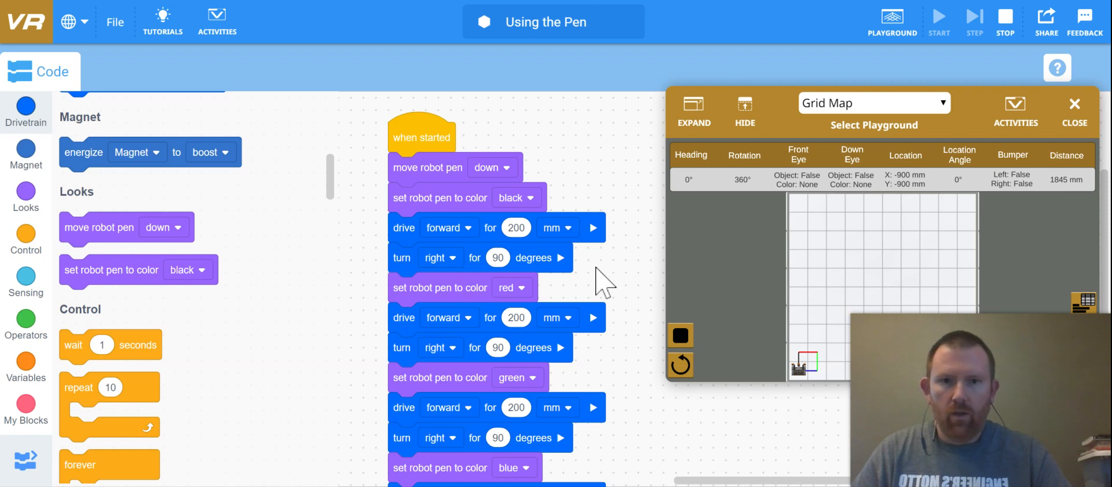
mouse_move(511, 160)
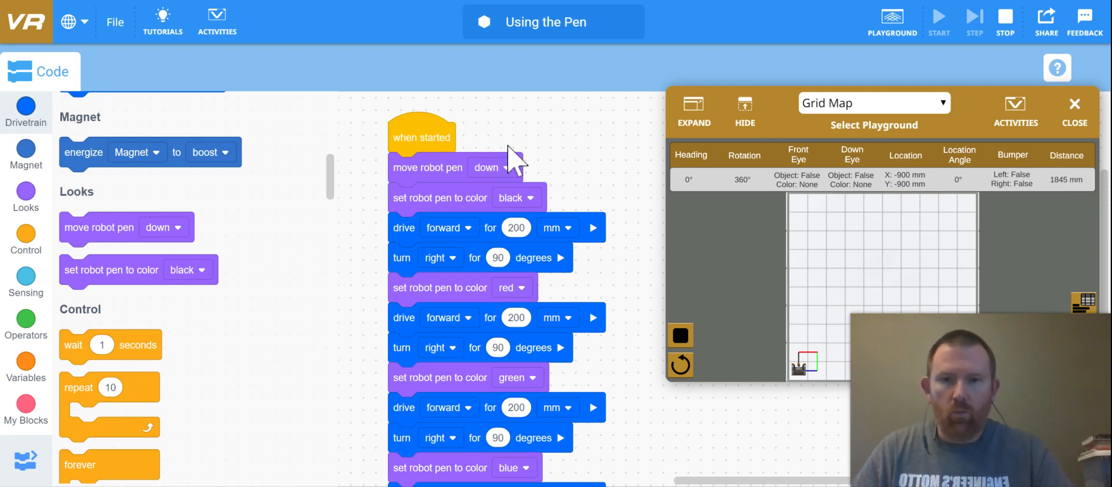
mouse_move(592, 184)
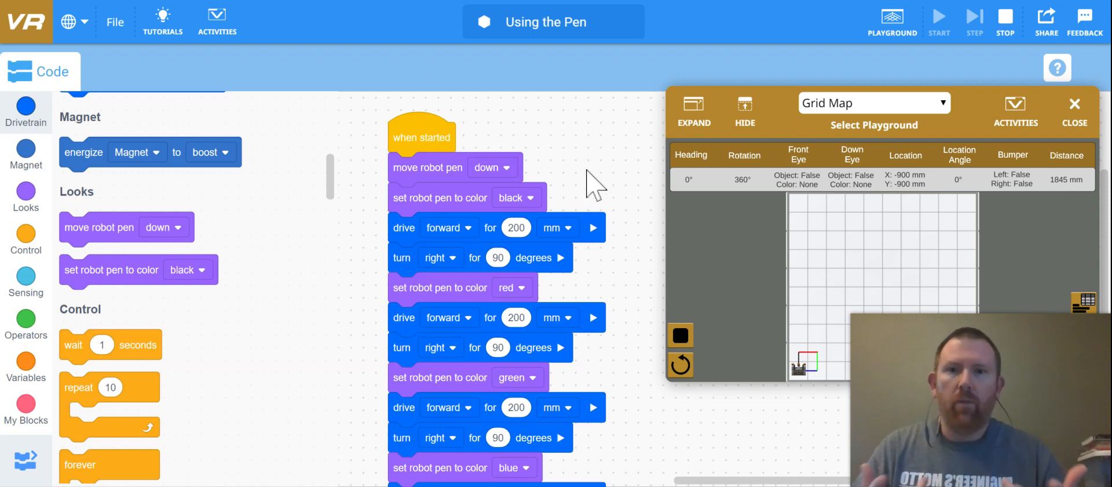